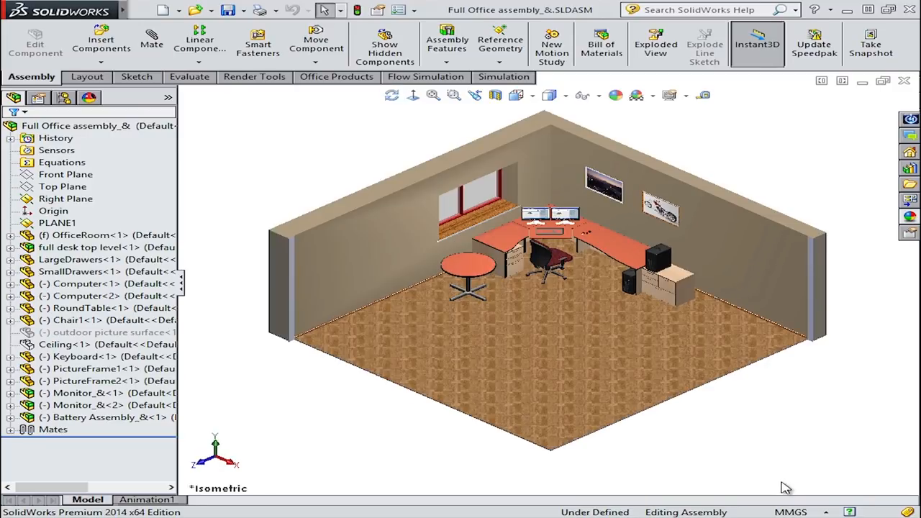
pyautogui.moveTo(254, 181)
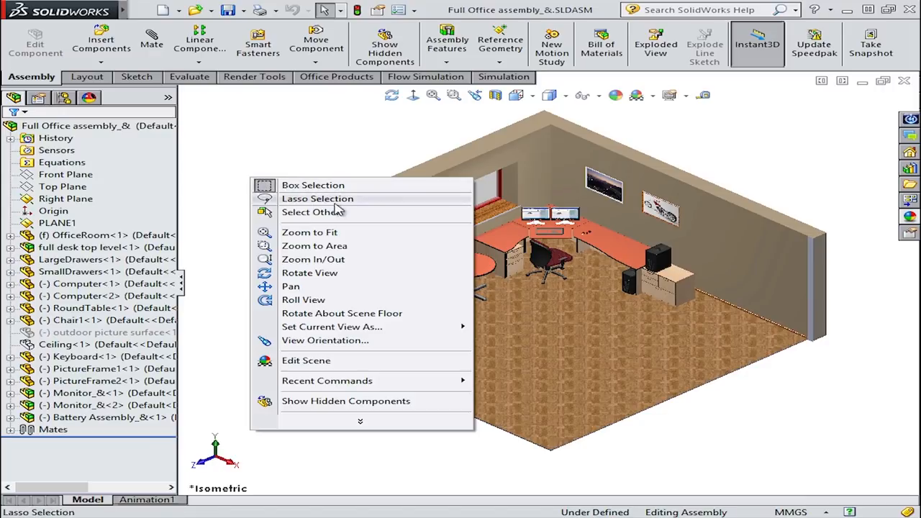
pyautogui.moveTo(343, 314)
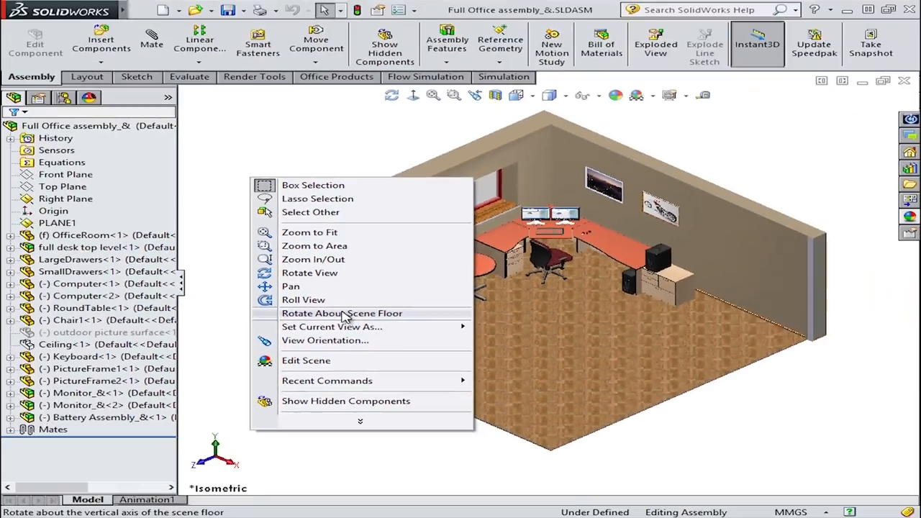
# - Rotate the office assembly about the scene floor to view the room from other sides
pyautogui.click(343, 314)
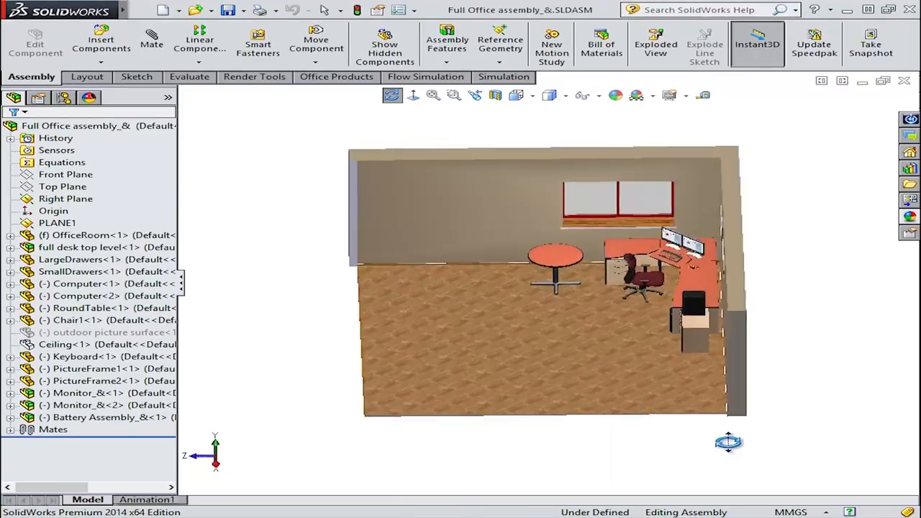
pyautogui.moveTo(727, 444); pyautogui.dragTo(472, 433)
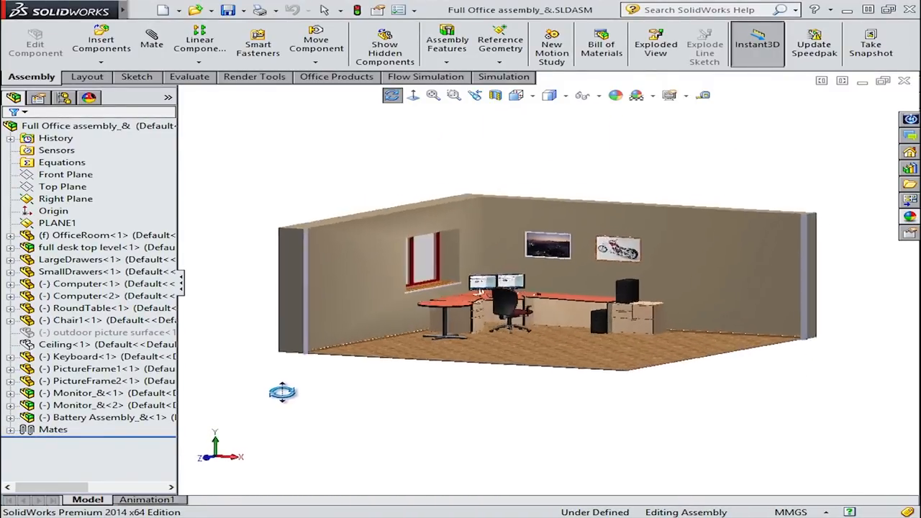
pyautogui.moveTo(282, 392); pyautogui.dragTo(244, 416)
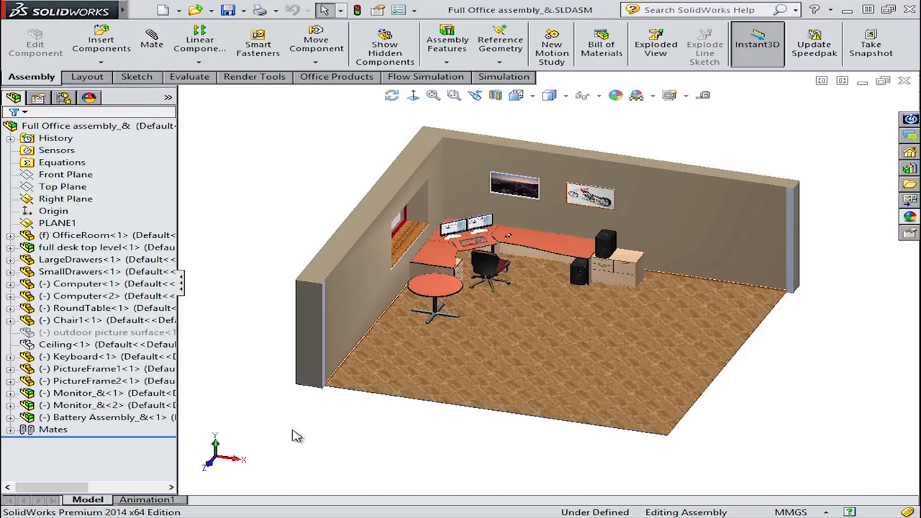
pyautogui.rightClick(296, 435)
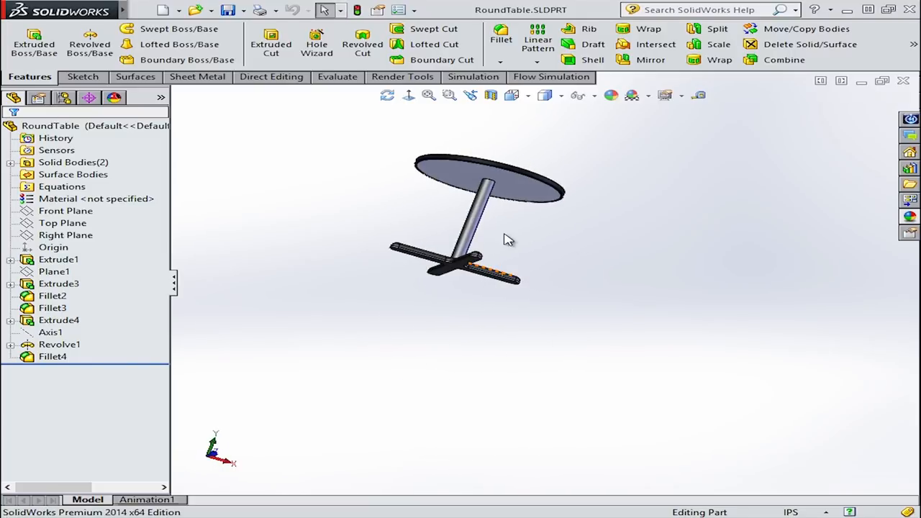
# - Set the table's central post edge as rotation axis and turn the RoundTable around it
pyautogui.click(475, 216)
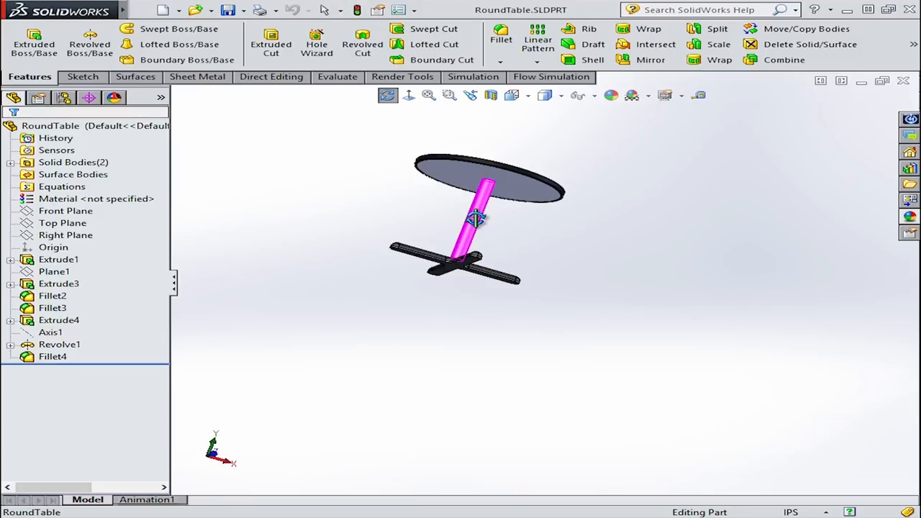
pyautogui.moveTo(475, 219); pyautogui.dragTo(675, 180)
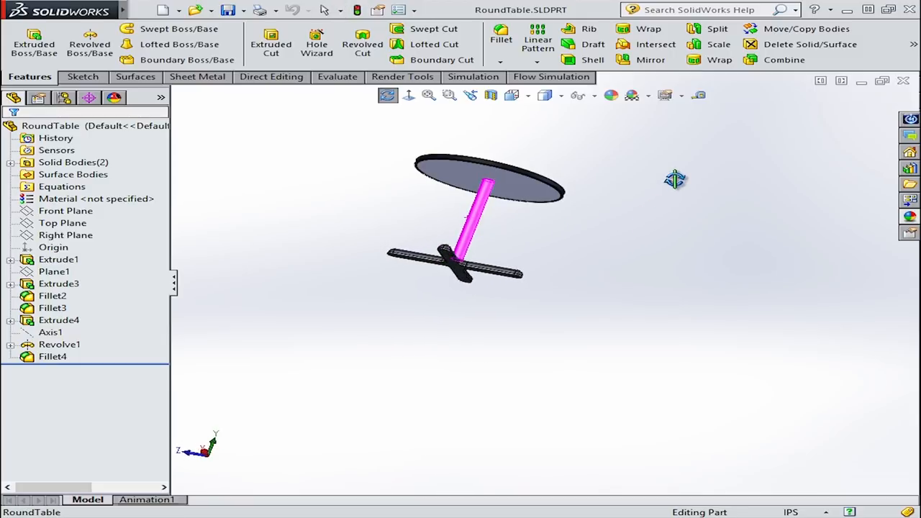